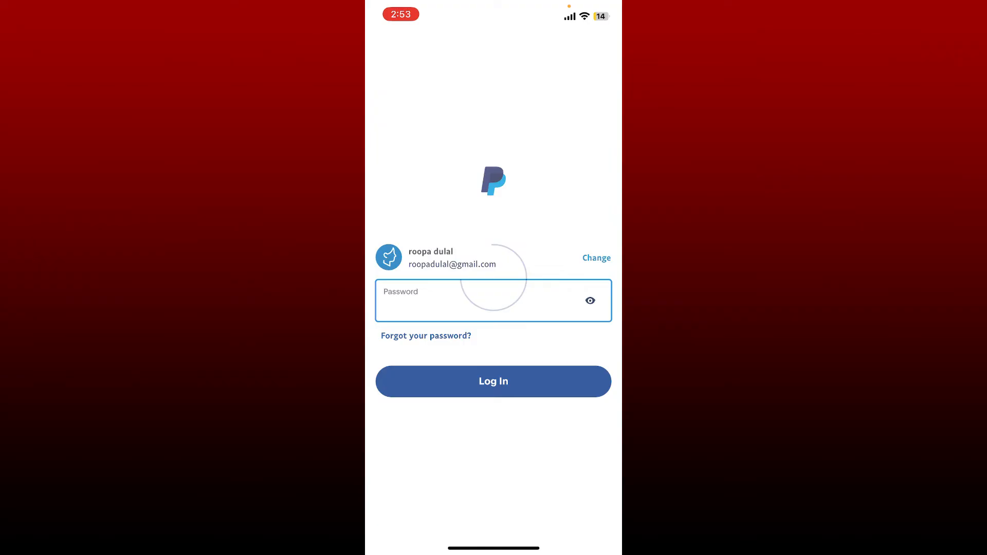
Log in to the saved PayPal account with its password
left_click(494, 381)
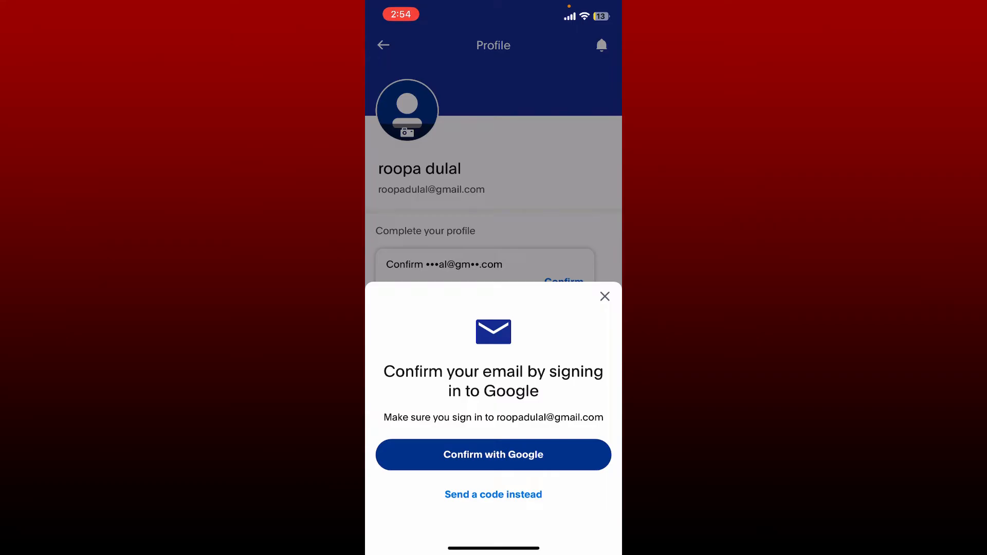
Choose Confirm with Google for the profile's email confirmation
left_click(494, 455)
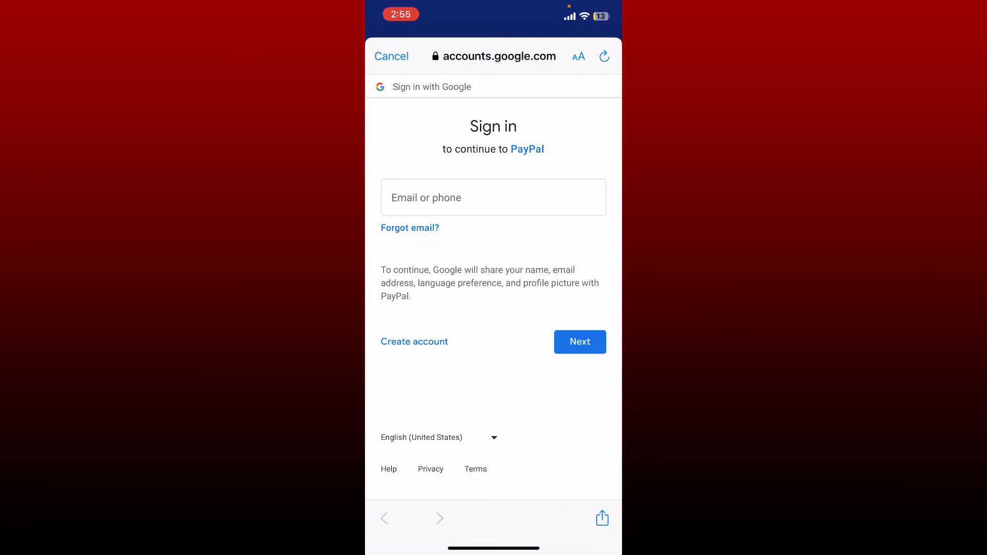
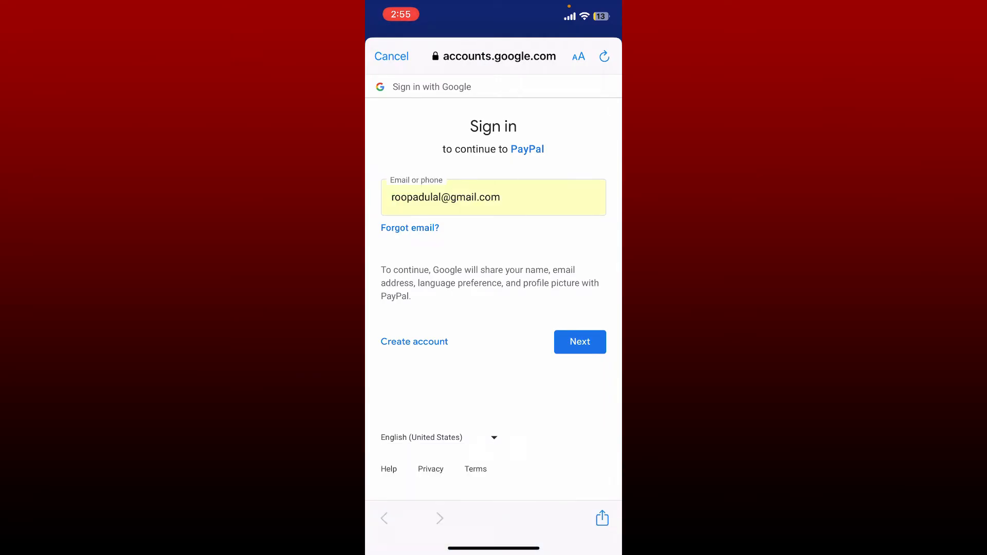
left_click(579, 342)
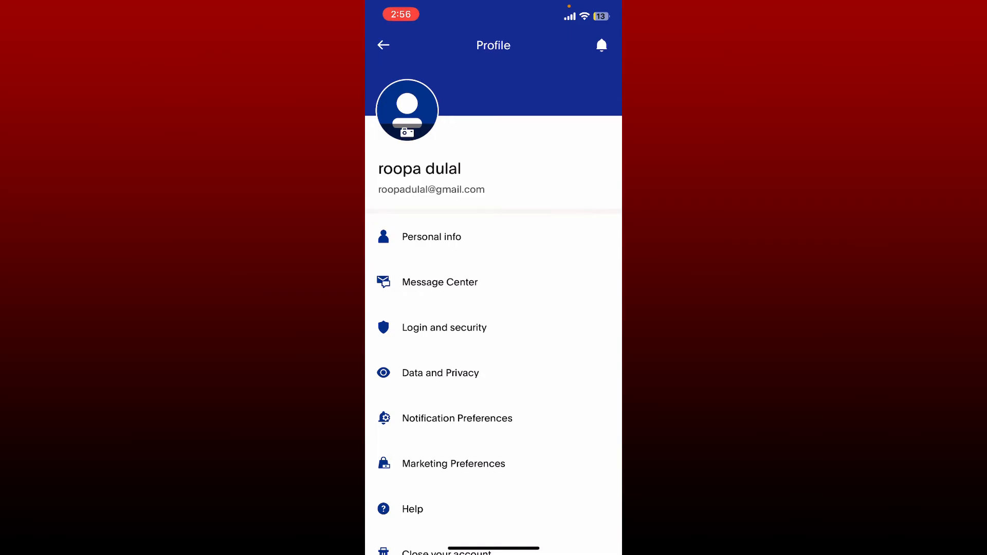
Scroll the profile menu down to Log out and Legal Agreements
scroll("down", 3)
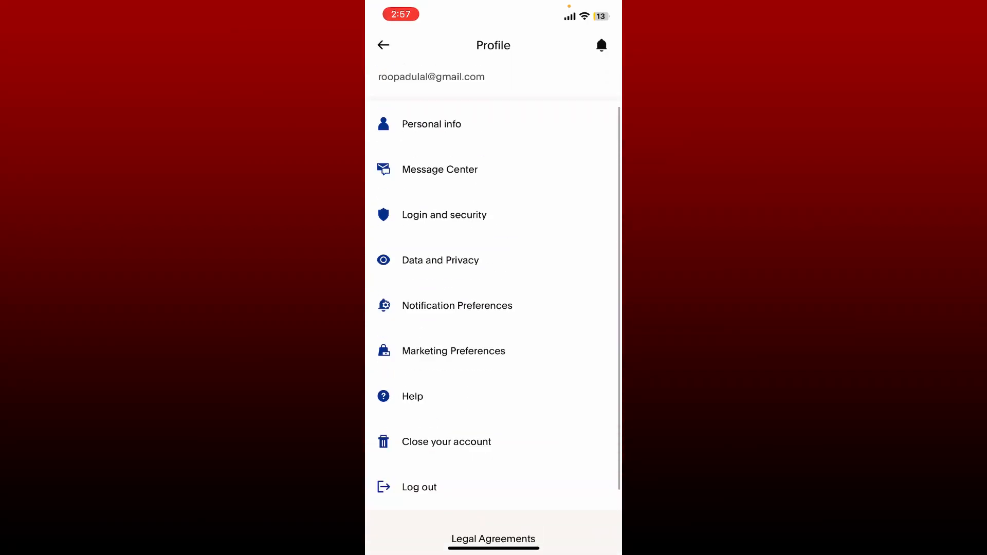